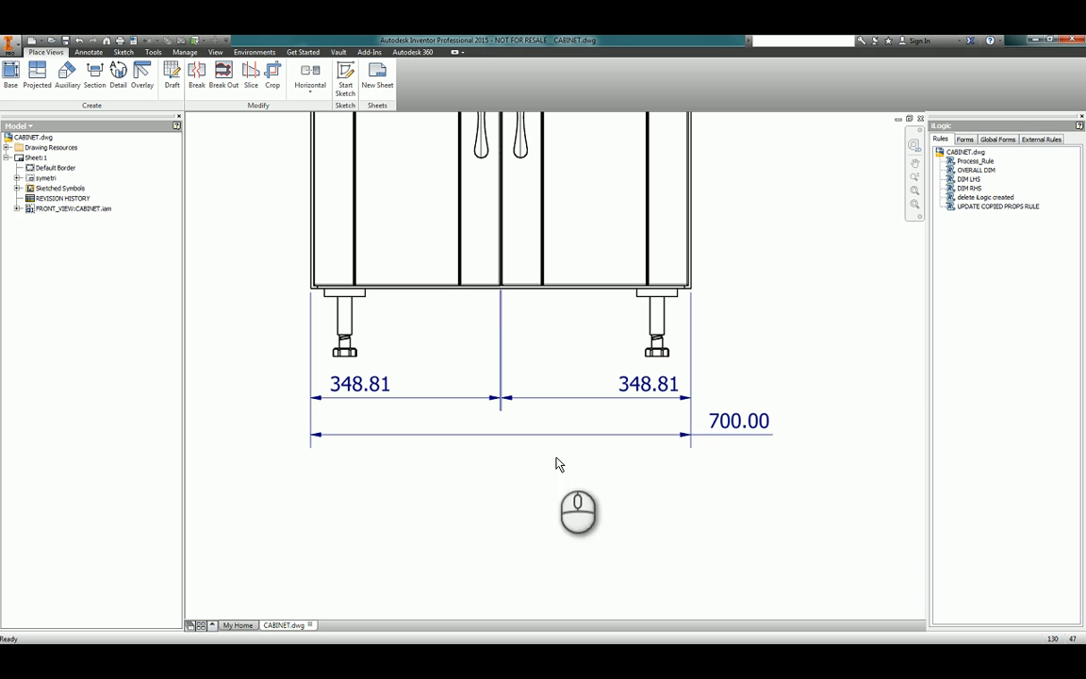
# Move the 700.00 overall dimension text to centre and back off-centre to show the manual method
pyautogui.click(358, 385)
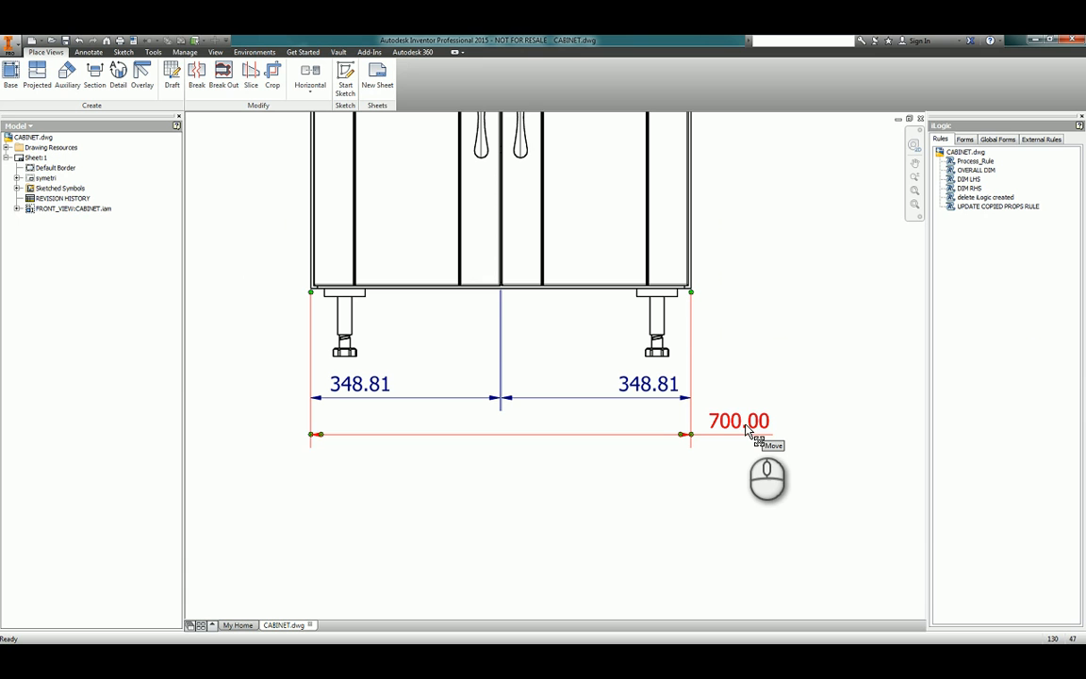
pyautogui.moveTo(739, 421); pyautogui.dragTo(564, 416)
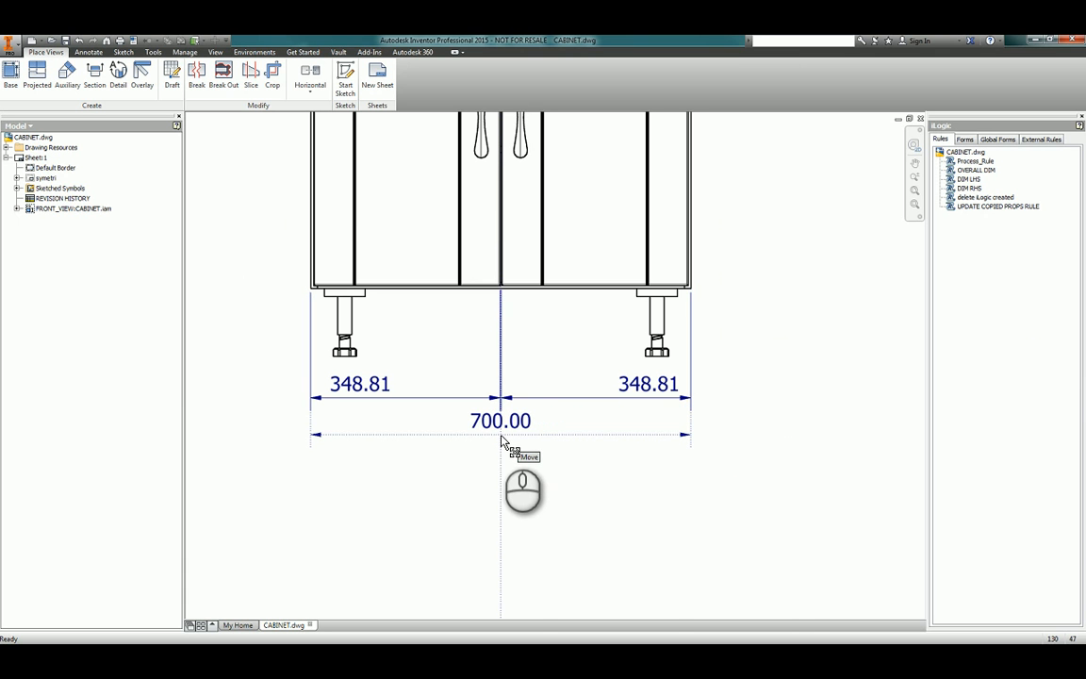
pyautogui.click(502, 420)
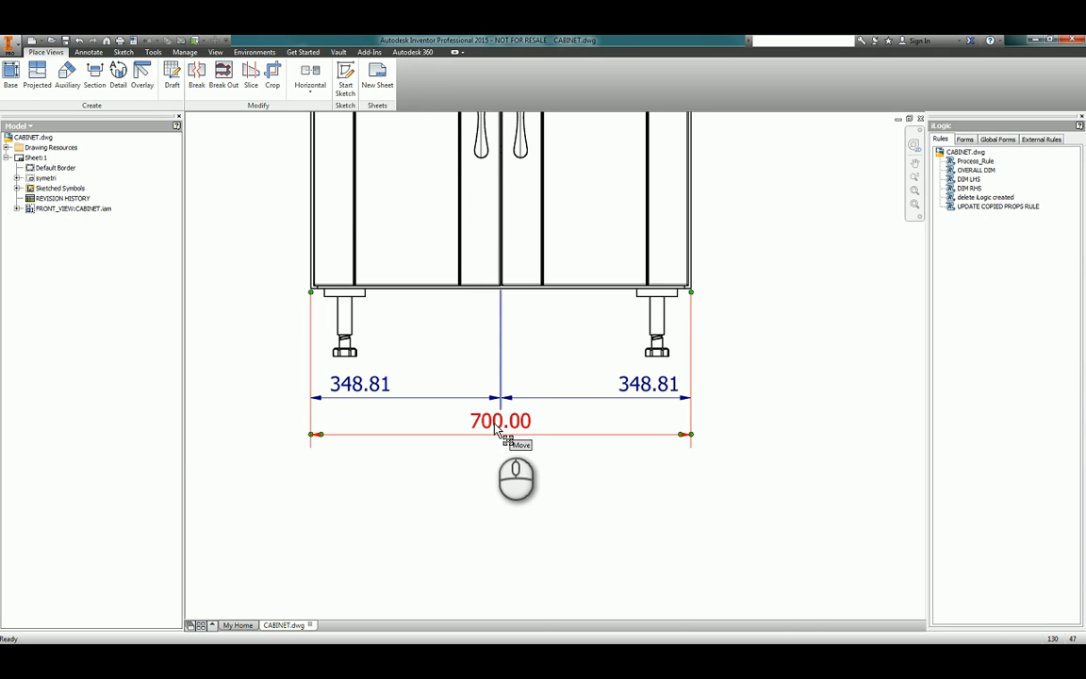
pyautogui.moveTo(499, 421); pyautogui.dragTo(747, 421)
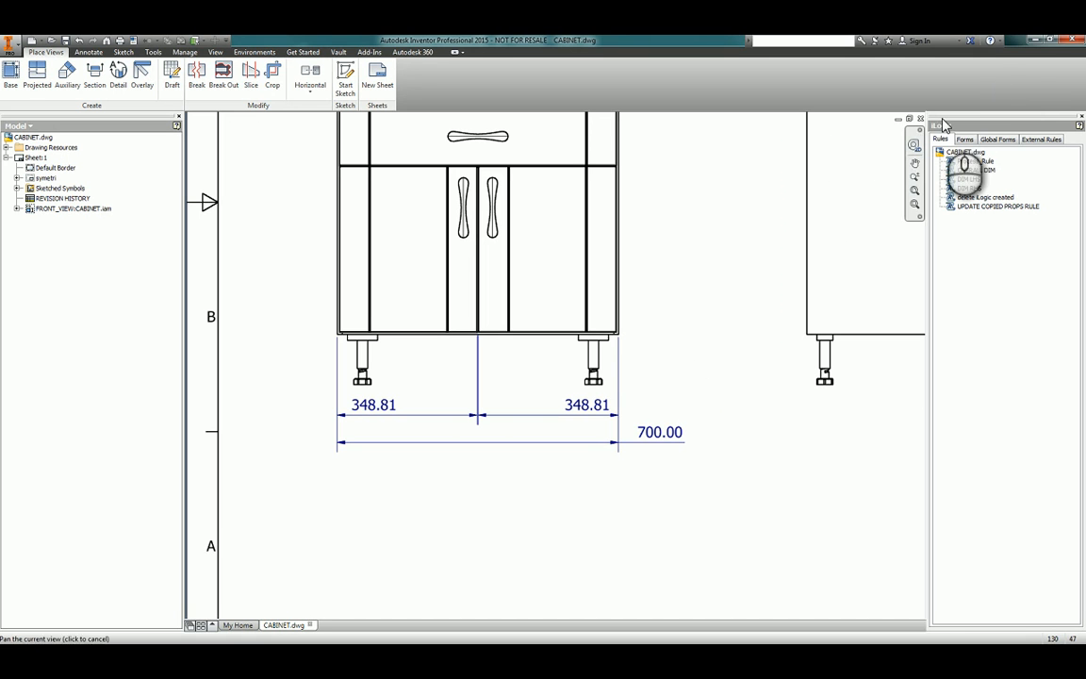
# Launch the Programming/API Help from the Help menu
pyautogui.click(990, 42)
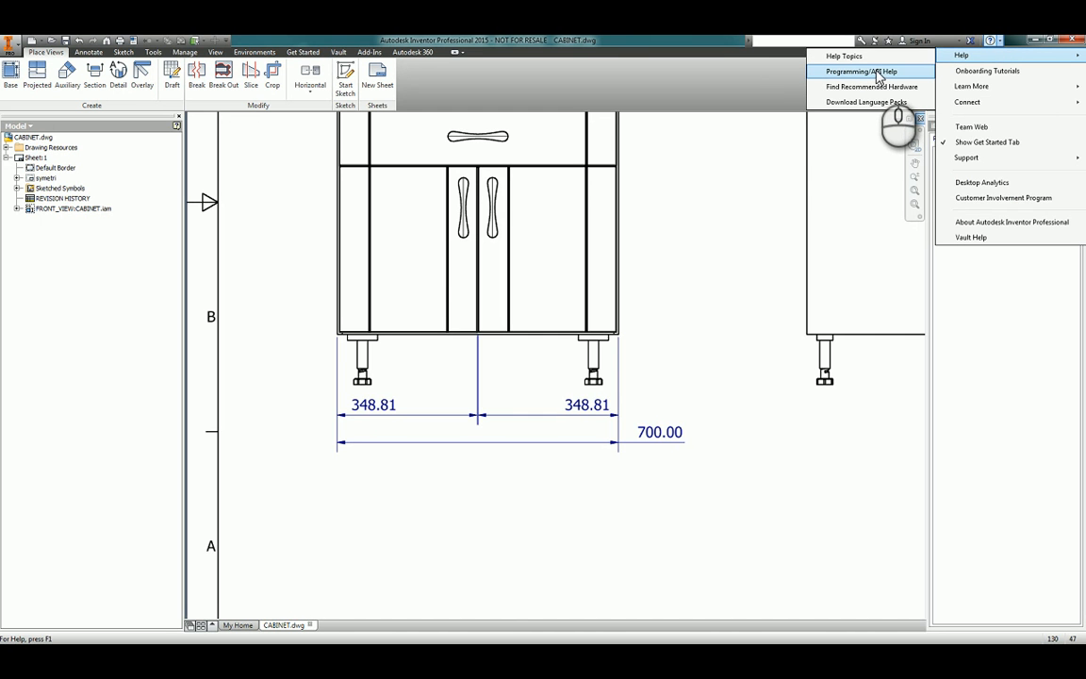
pyautogui.click(860, 71)
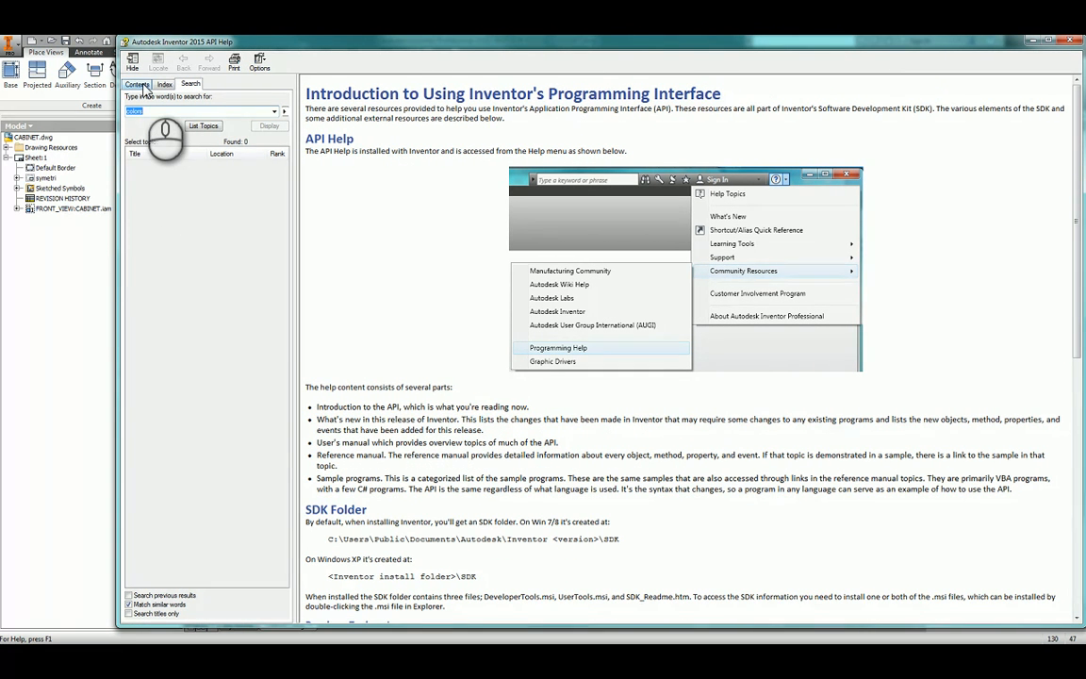
# Browse Contents to Sample Programs > Drawings > Annotations and show the Center Dimension Text API Sample
pyautogui.click(137, 83)
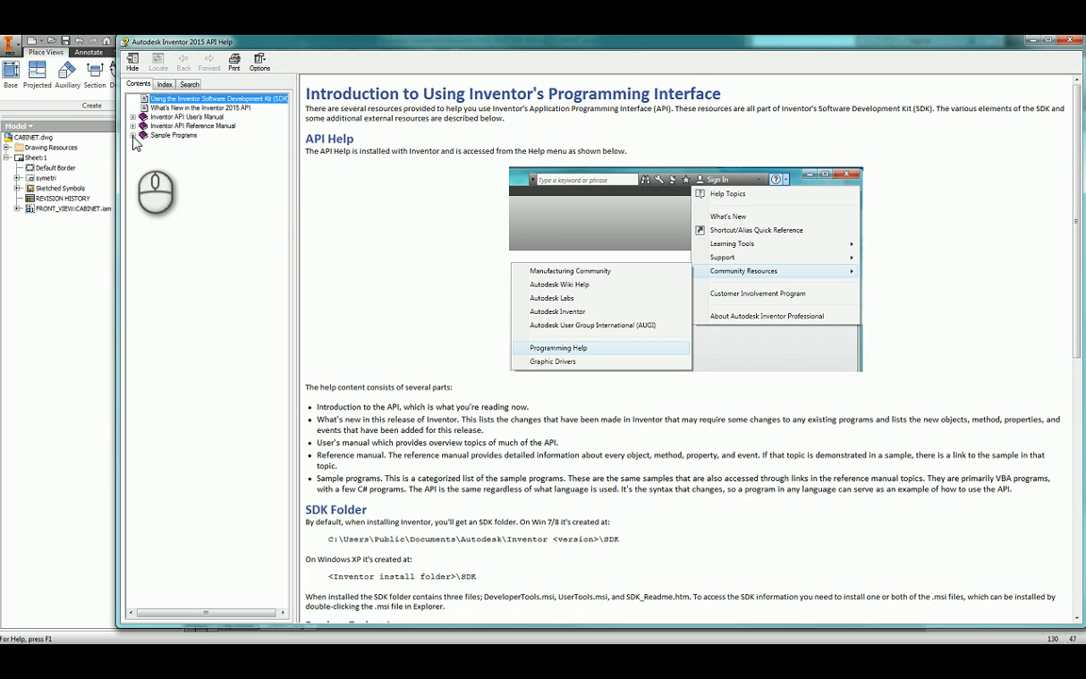
pyautogui.click(136, 136)
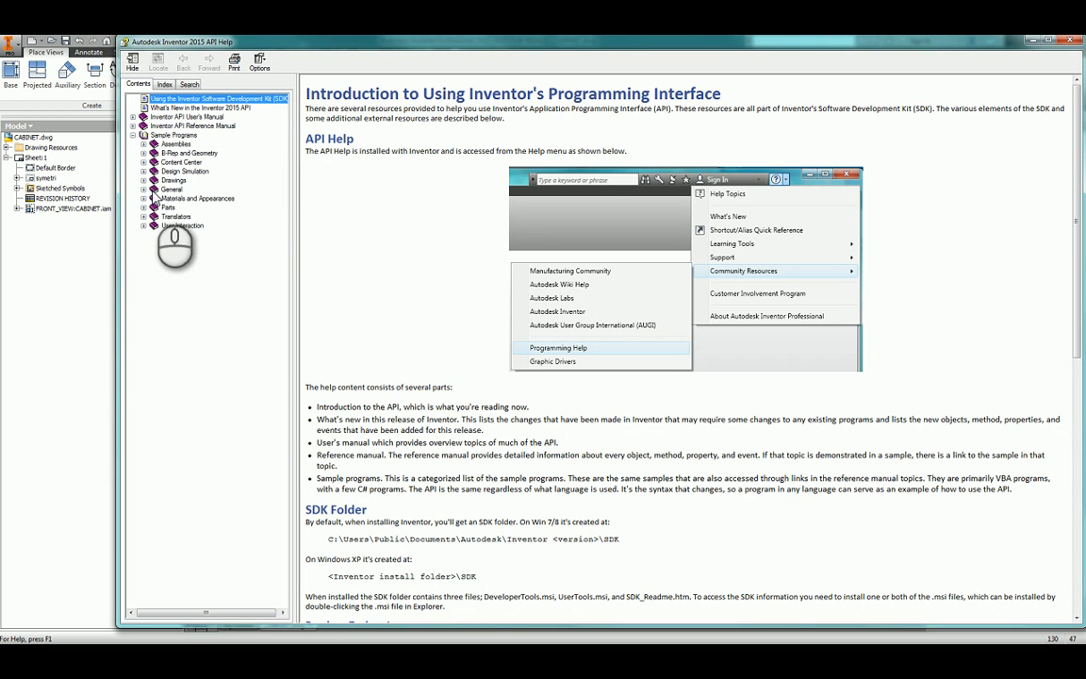
pyautogui.click(155, 181)
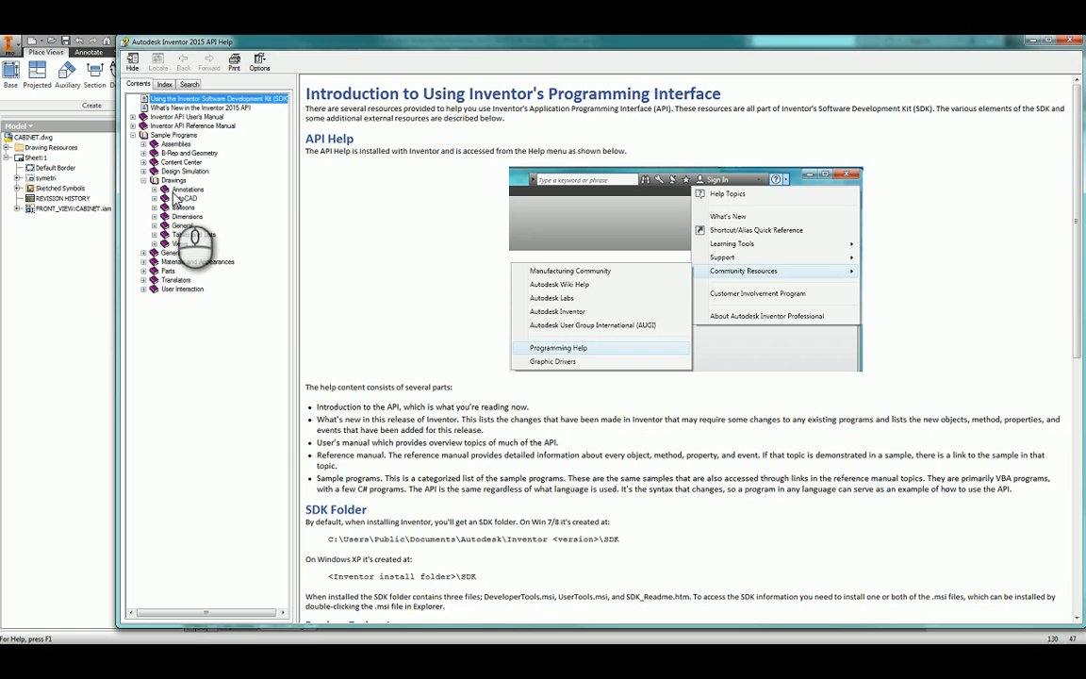
pyautogui.click(186, 188)
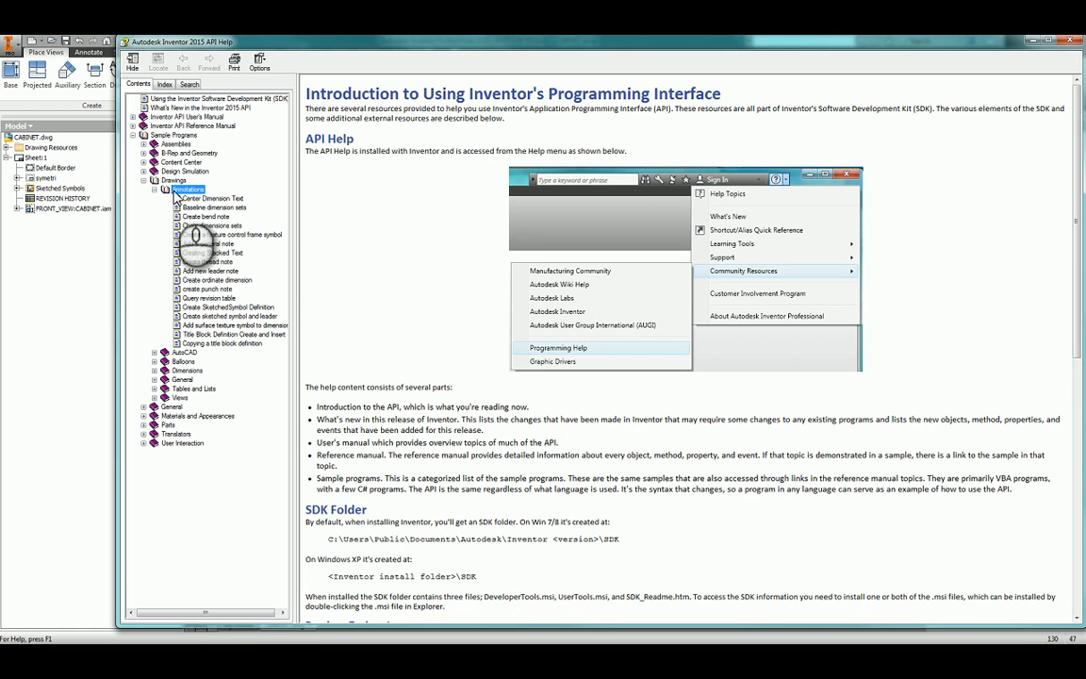
pyautogui.click(211, 198)
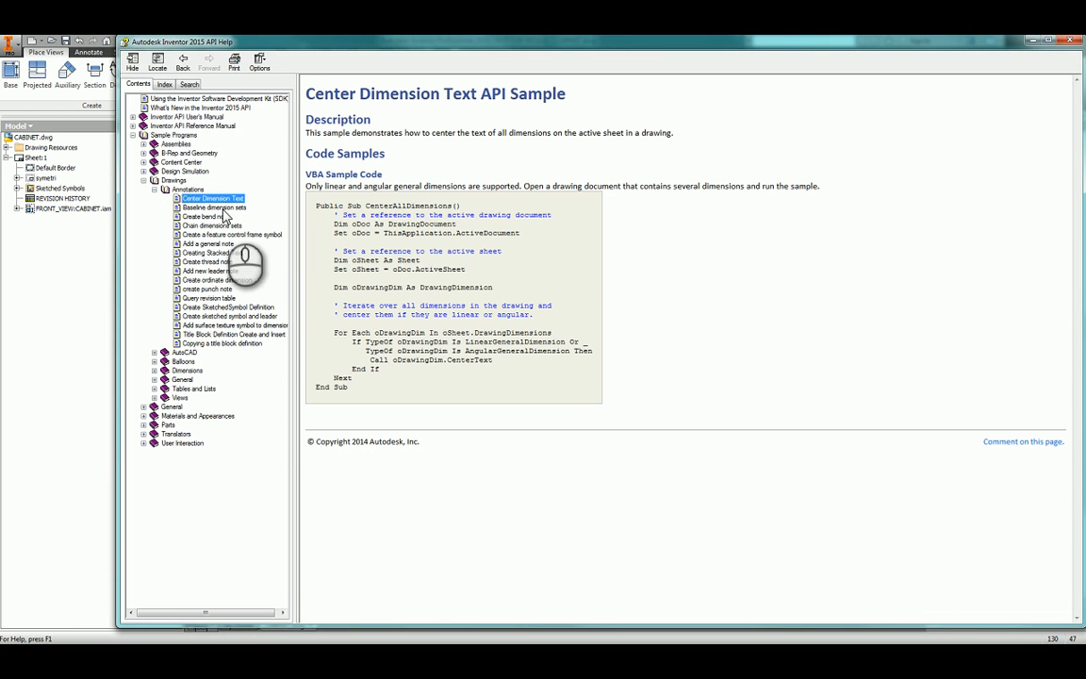
pyautogui.moveTo(389, 415)
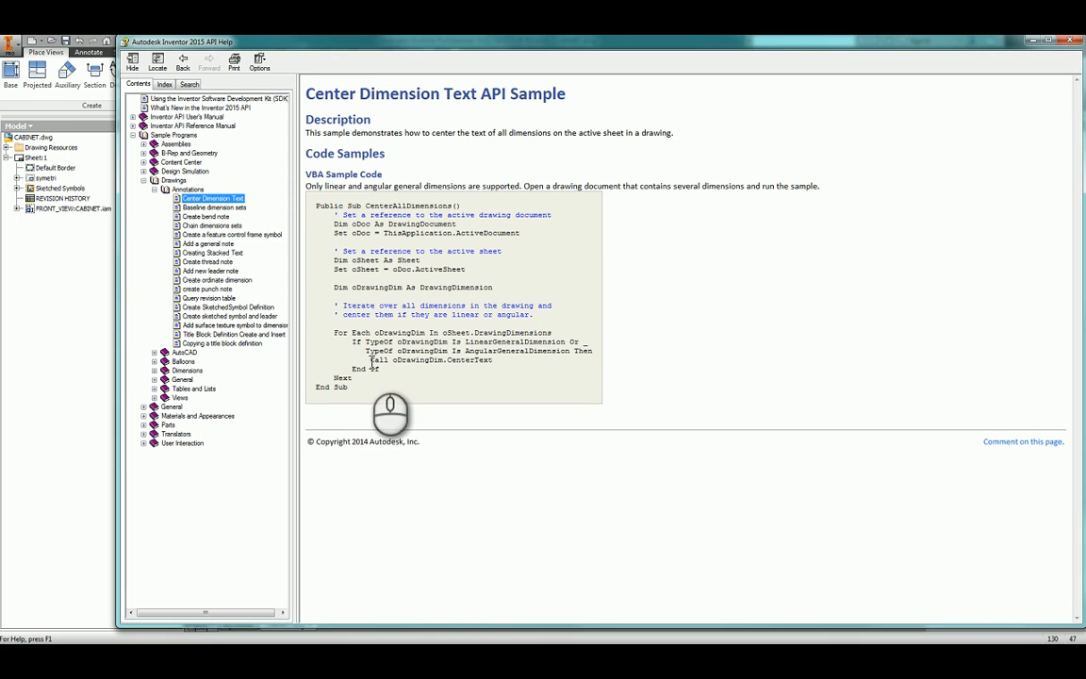
pyautogui.moveTo(384, 424)
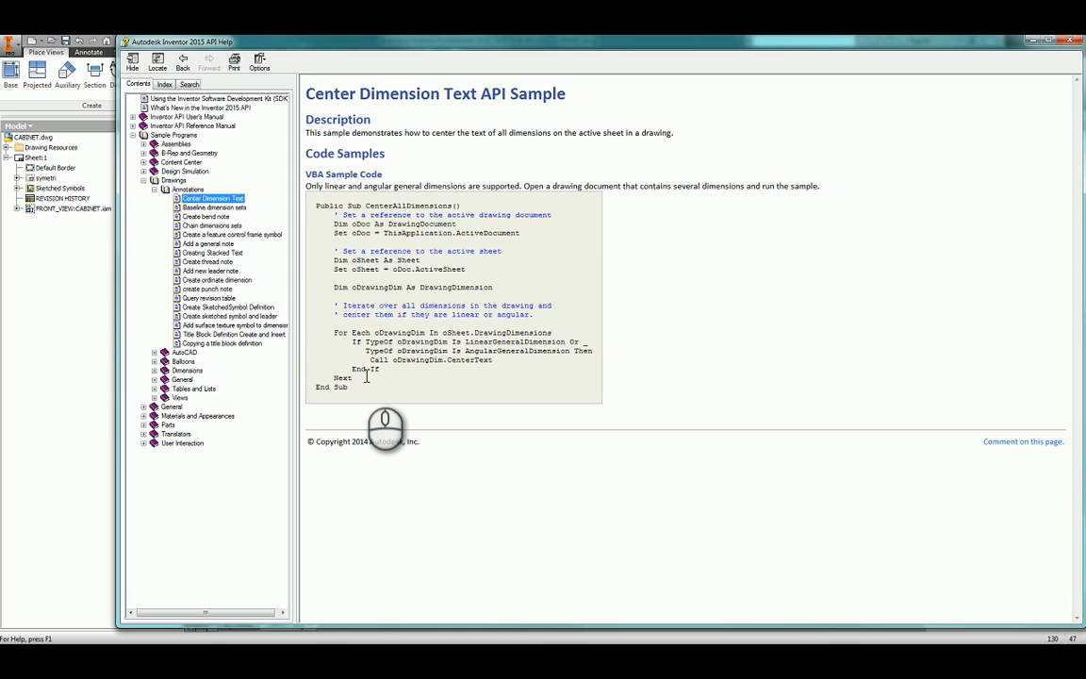
pyautogui.moveTo(370, 396)
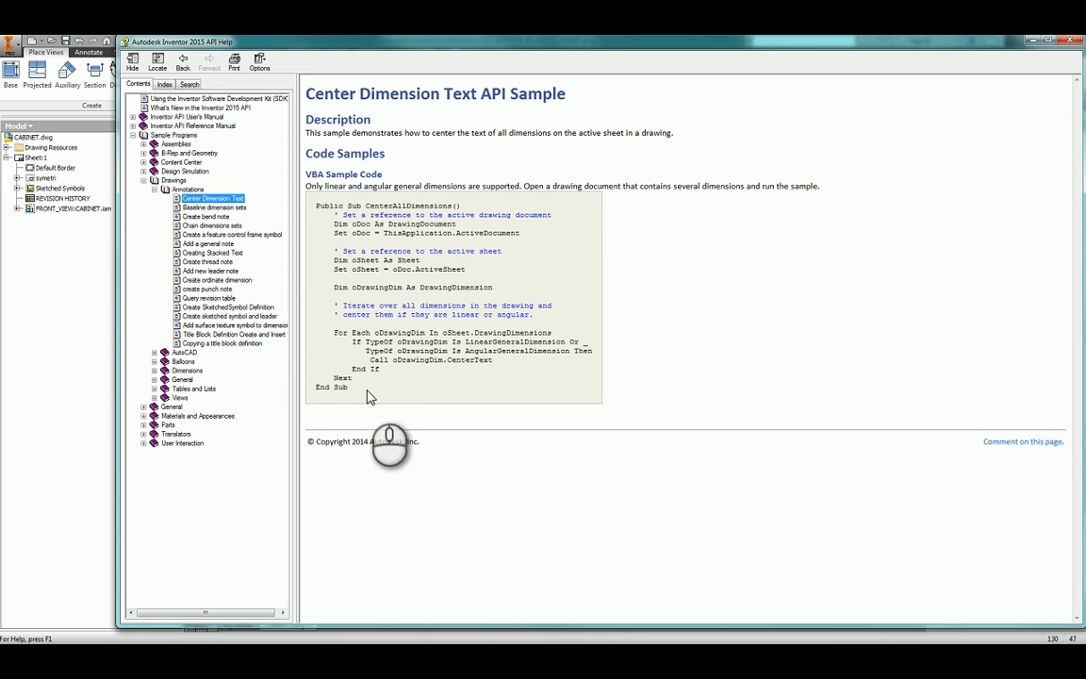
pyautogui.moveTo(366, 398)
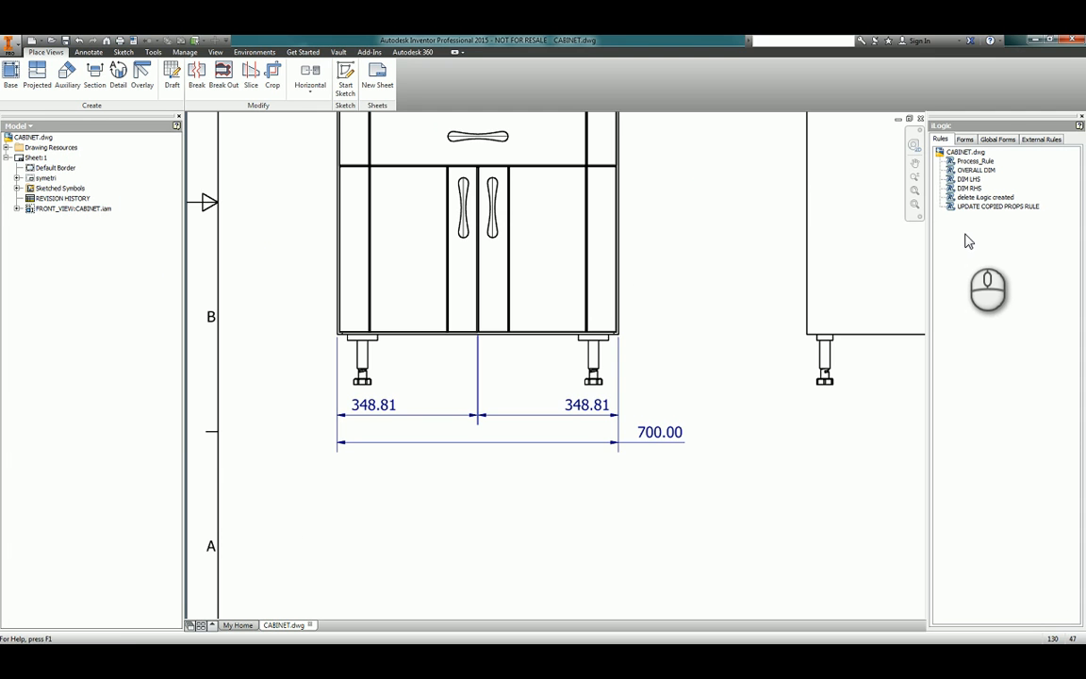
# Add a new iLogic rule named 'centre rule' from the drawing's Rules browser
pyautogui.rightClick(965, 242)
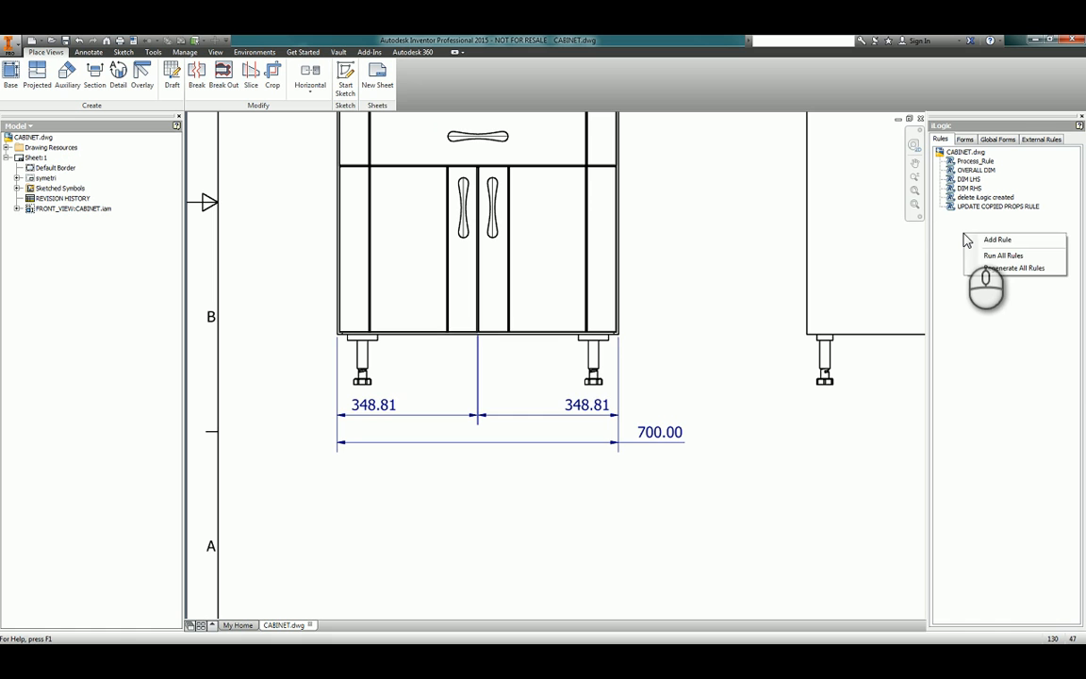
pyautogui.click(996, 237)
pyautogui.write('centre rule')
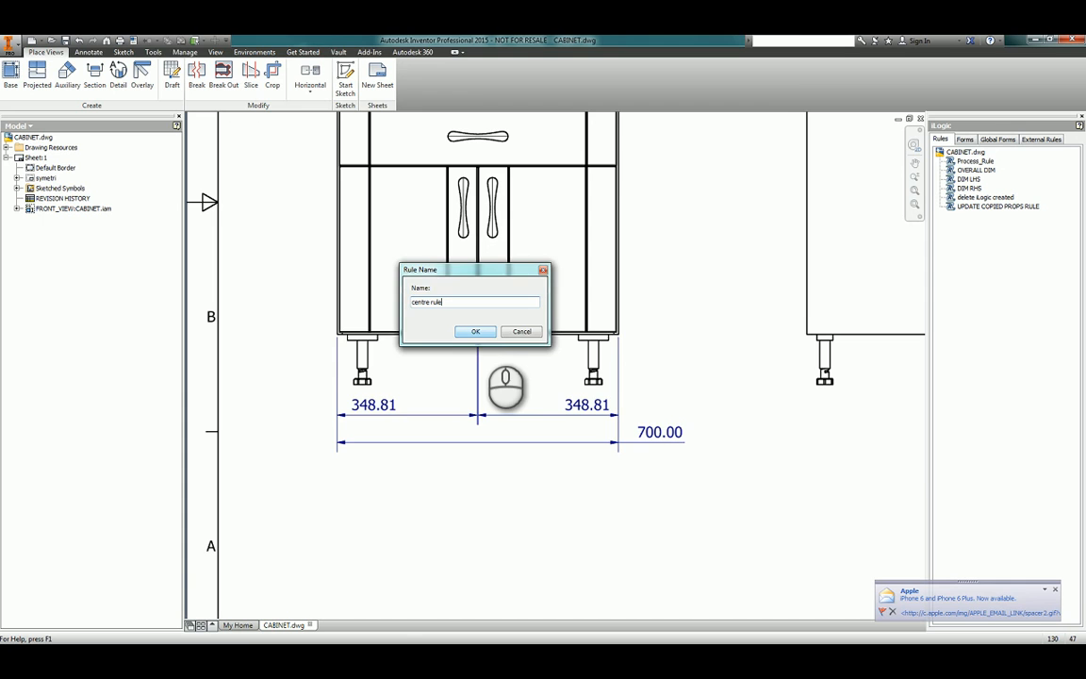
pyautogui.click(475, 332)
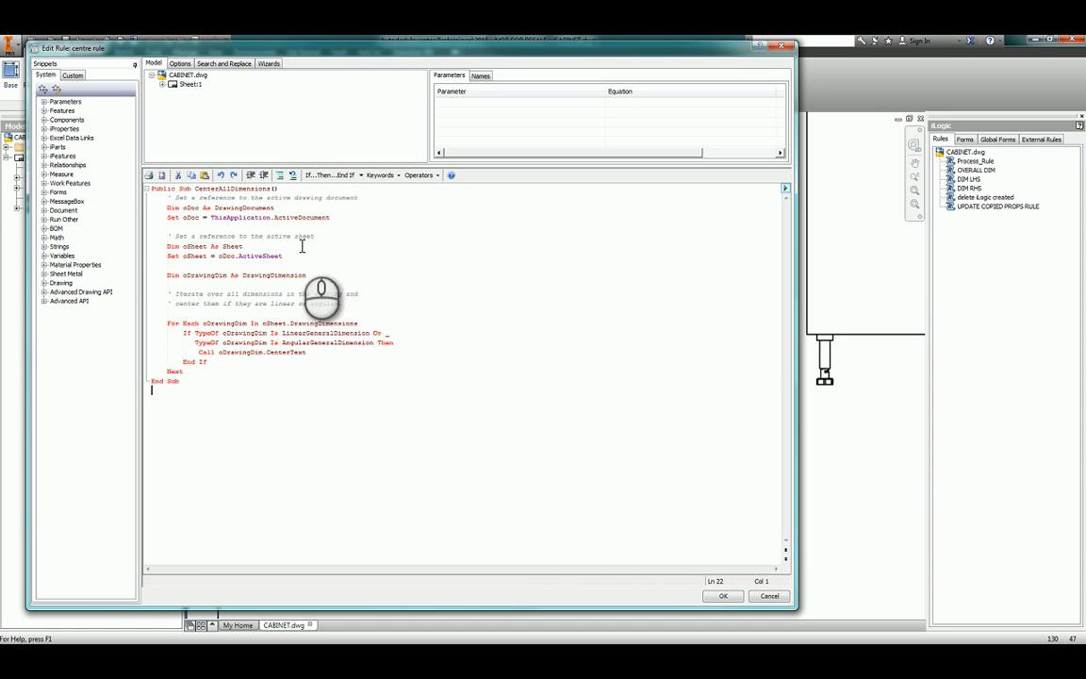
pyautogui.click(212, 189)
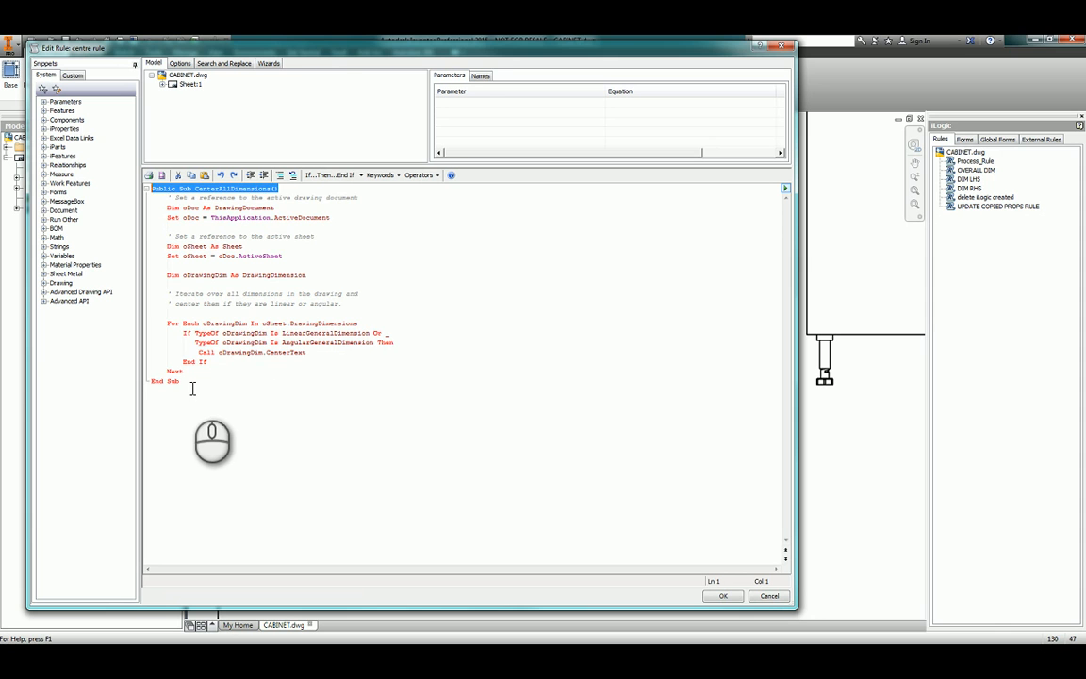
pyautogui.click(172, 381)
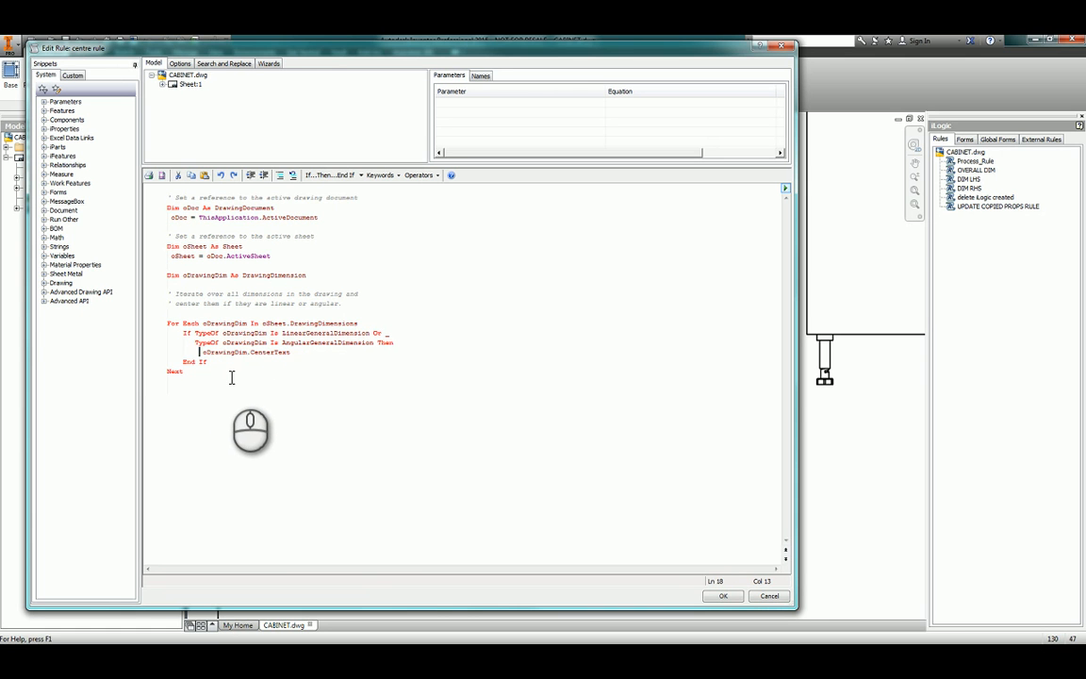
pyautogui.moveTo(200, 273)
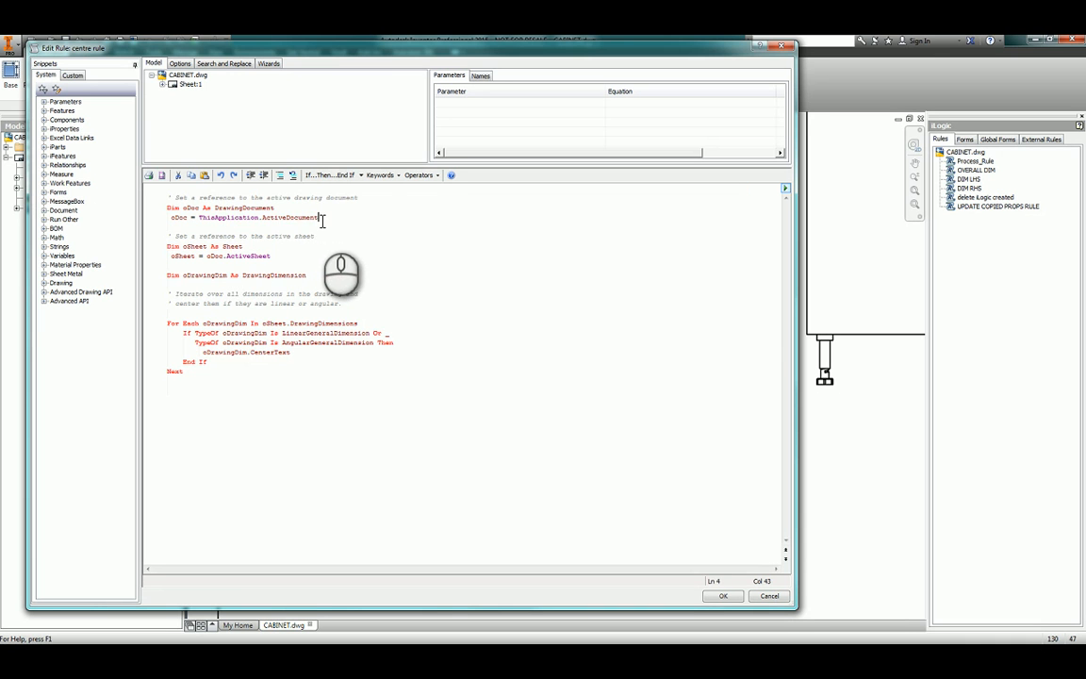
pyautogui.doubleClick(257, 219)
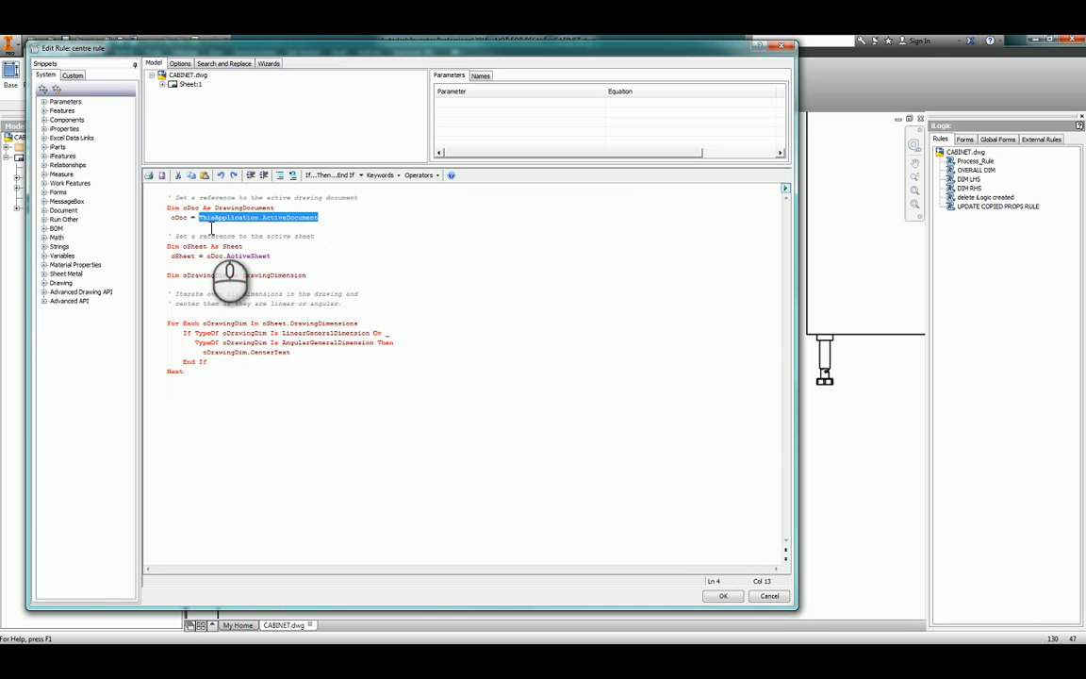
pyautogui.moveTo(247, 219)
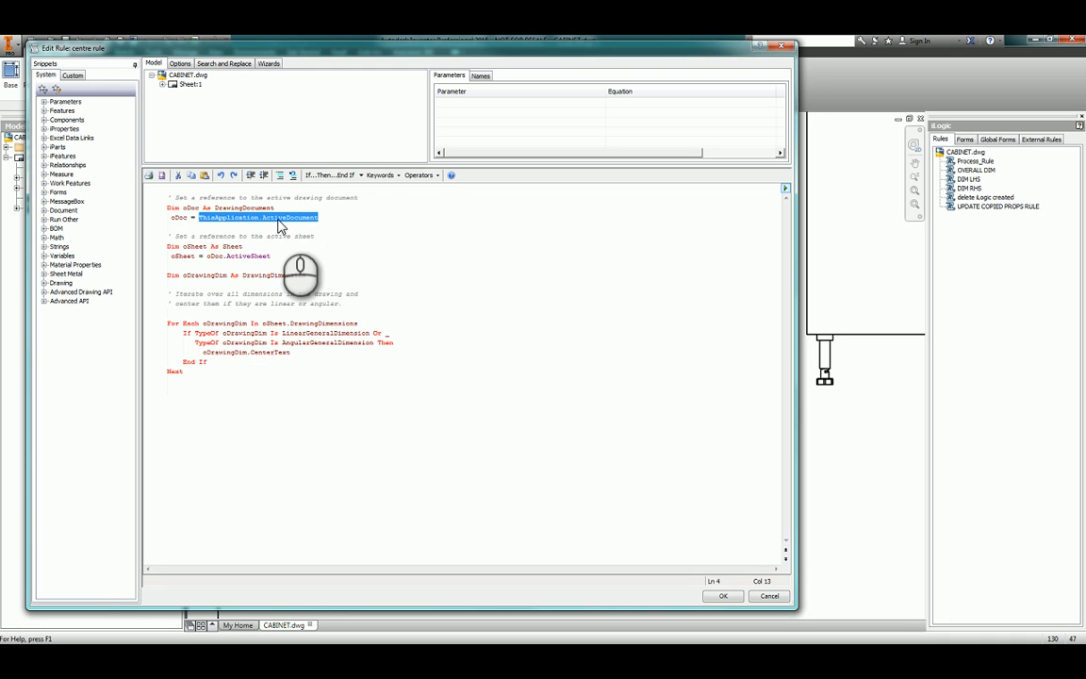
pyautogui.moveTo(147, 286)
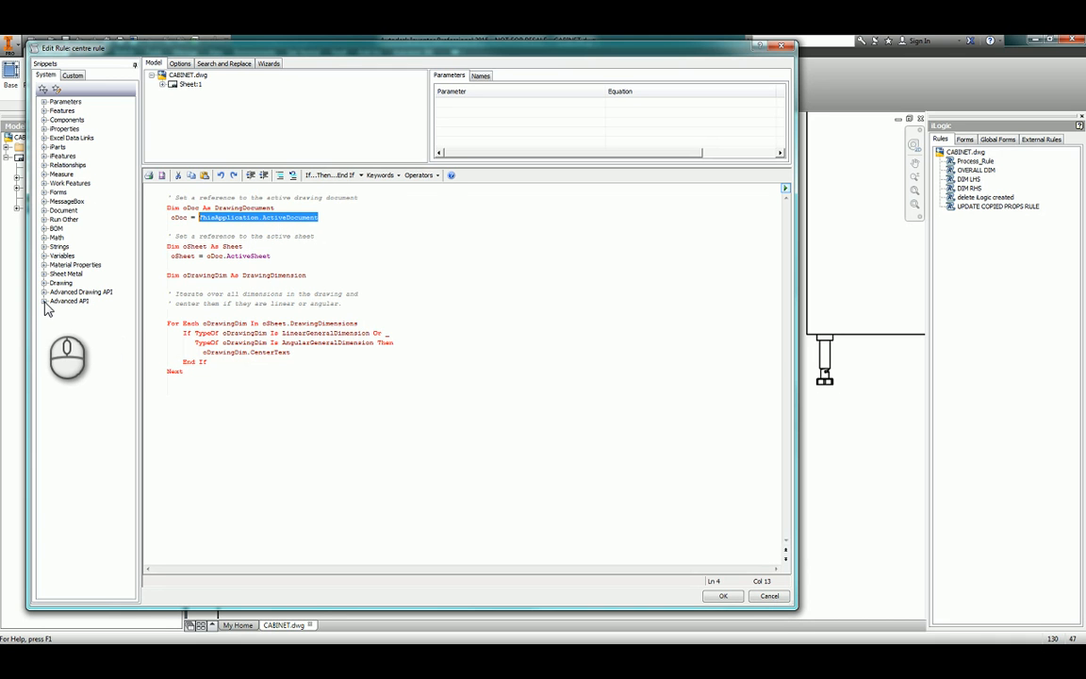
# Replace the document reference with ThisDoc.Document from Advanced API snippets and save the rule
pyautogui.click(45, 301)
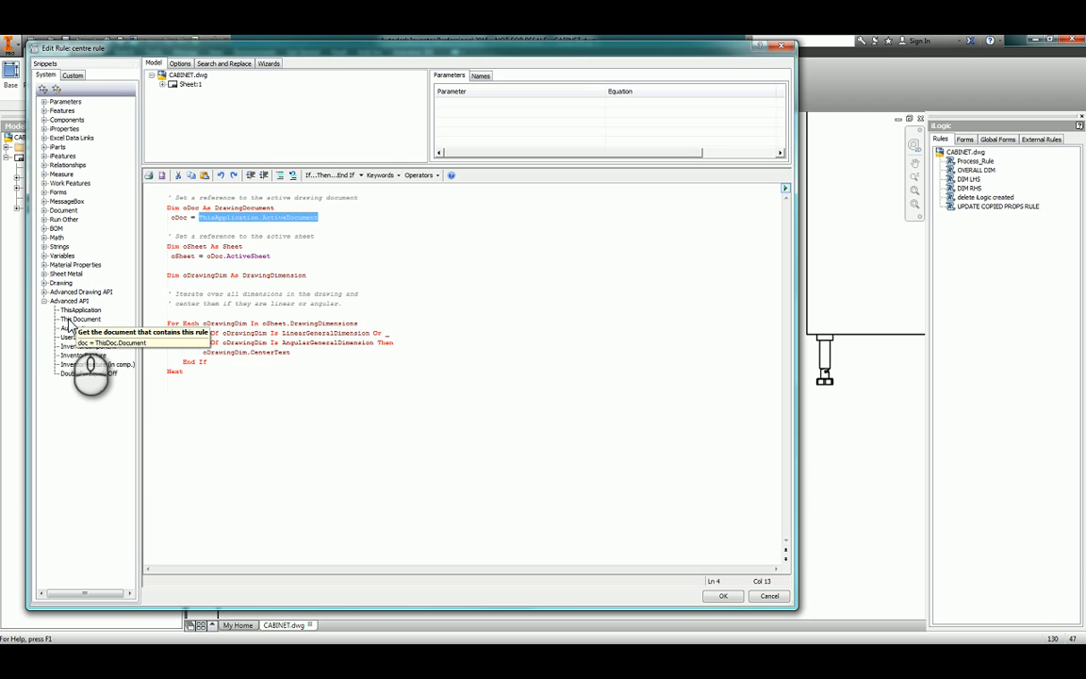
pyautogui.doubleClick(81, 318)
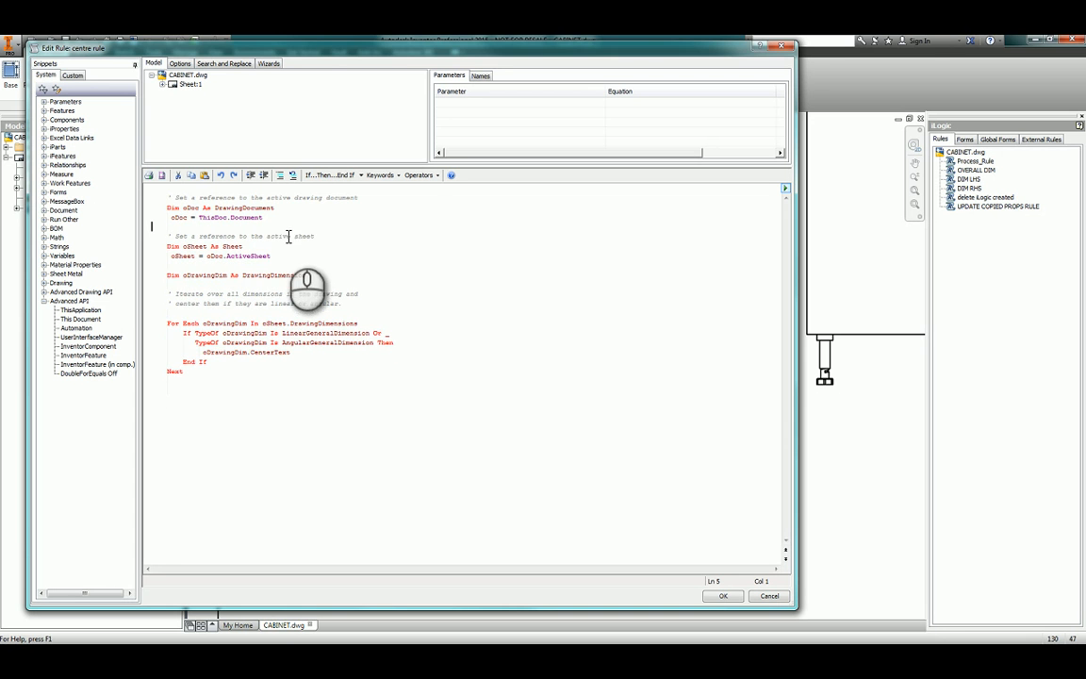
pyautogui.click(724, 596)
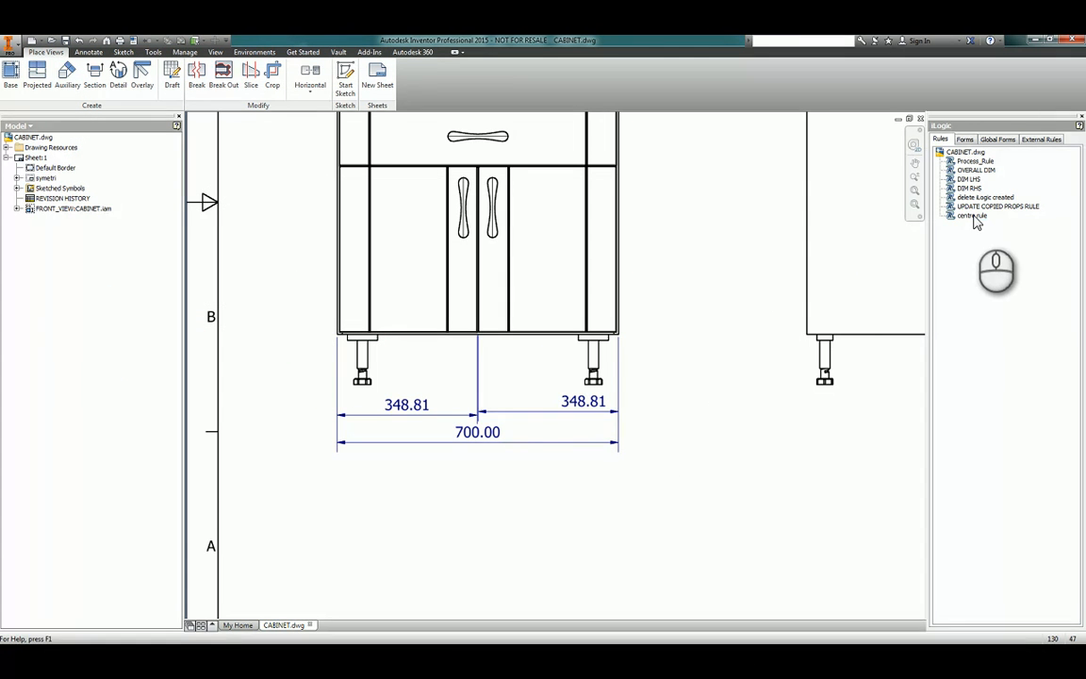
# Reopen 'centre rule' in the Edit Rule dialog from the Rules list
pyautogui.click(973, 215)
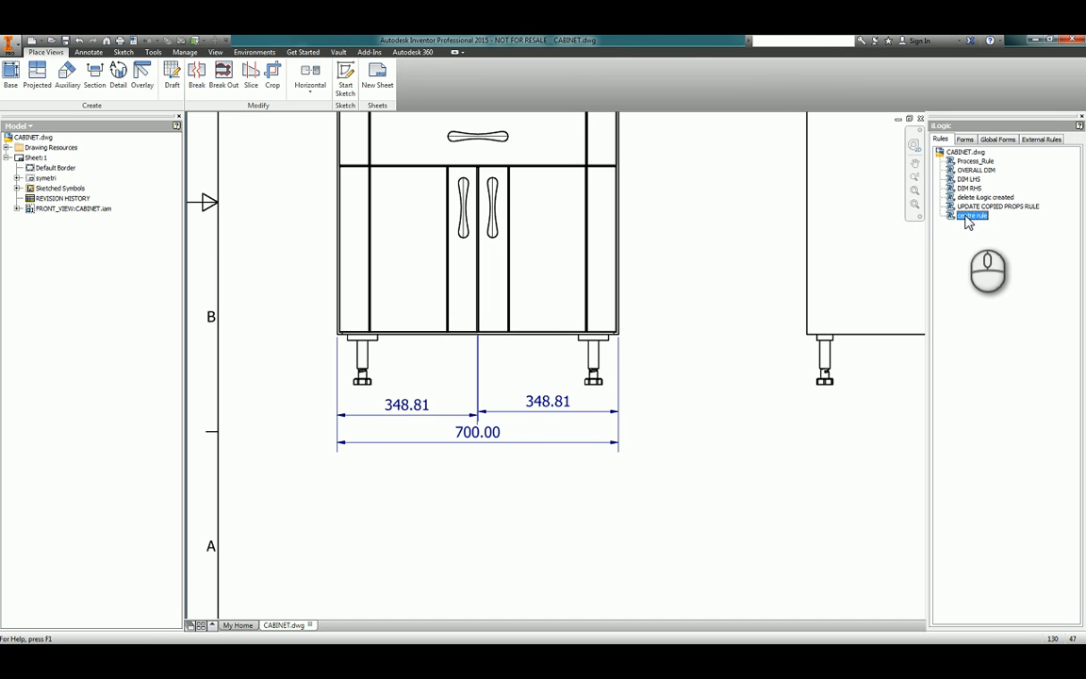
pyautogui.doubleClick(973, 215)
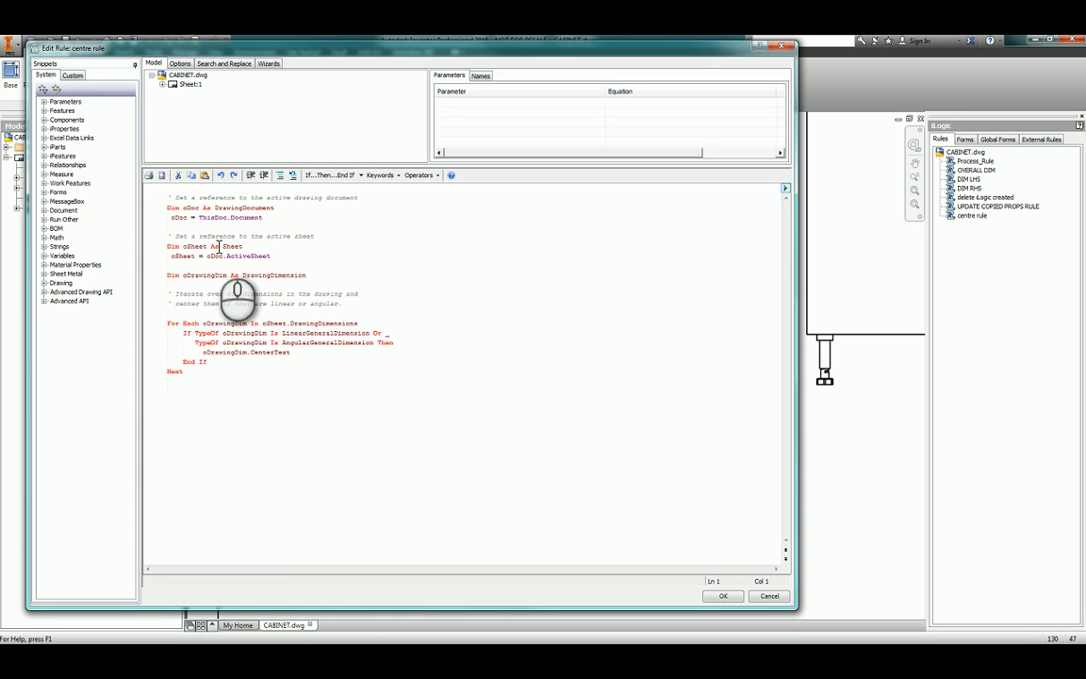
pyautogui.moveTo(251, 505)
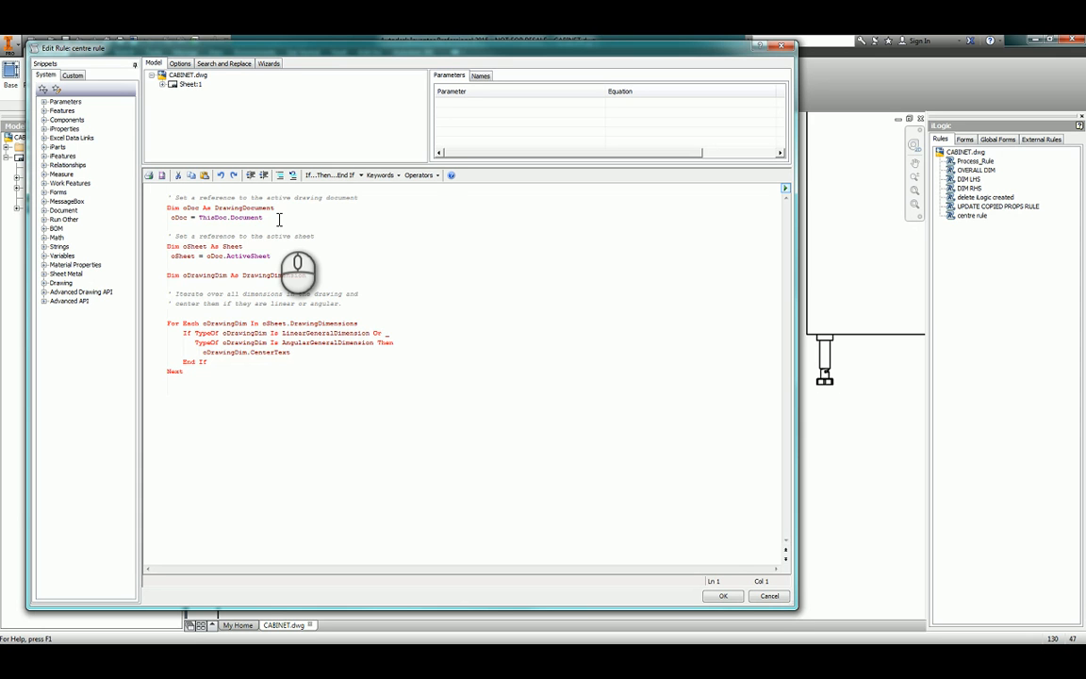
pyautogui.moveTo(217, 279)
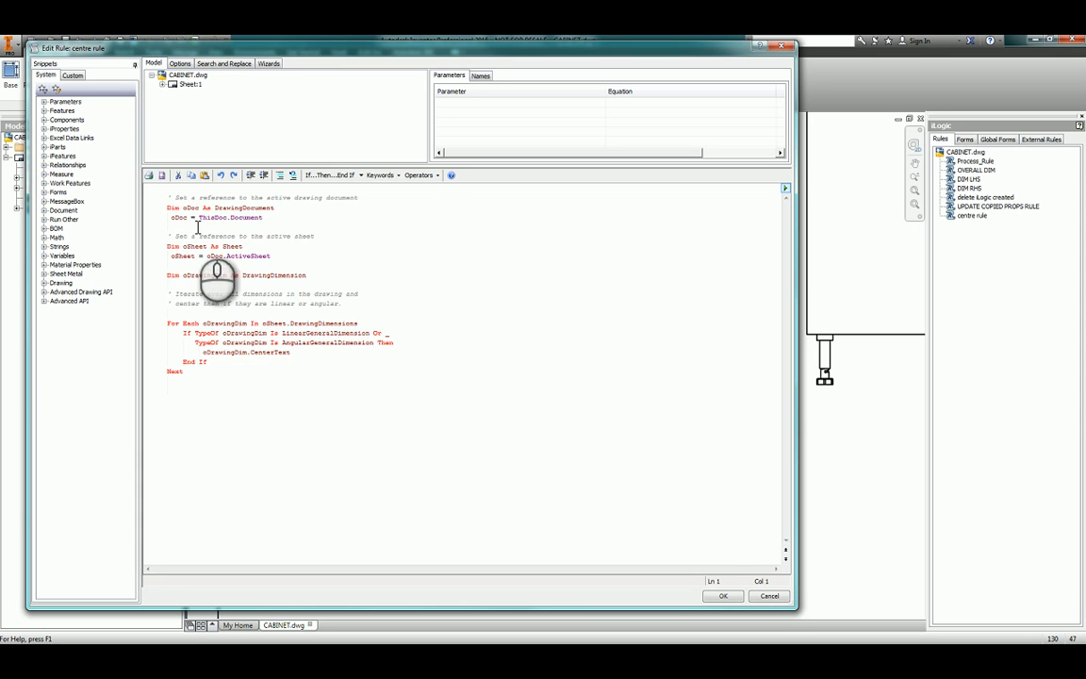
pyautogui.click(274, 218)
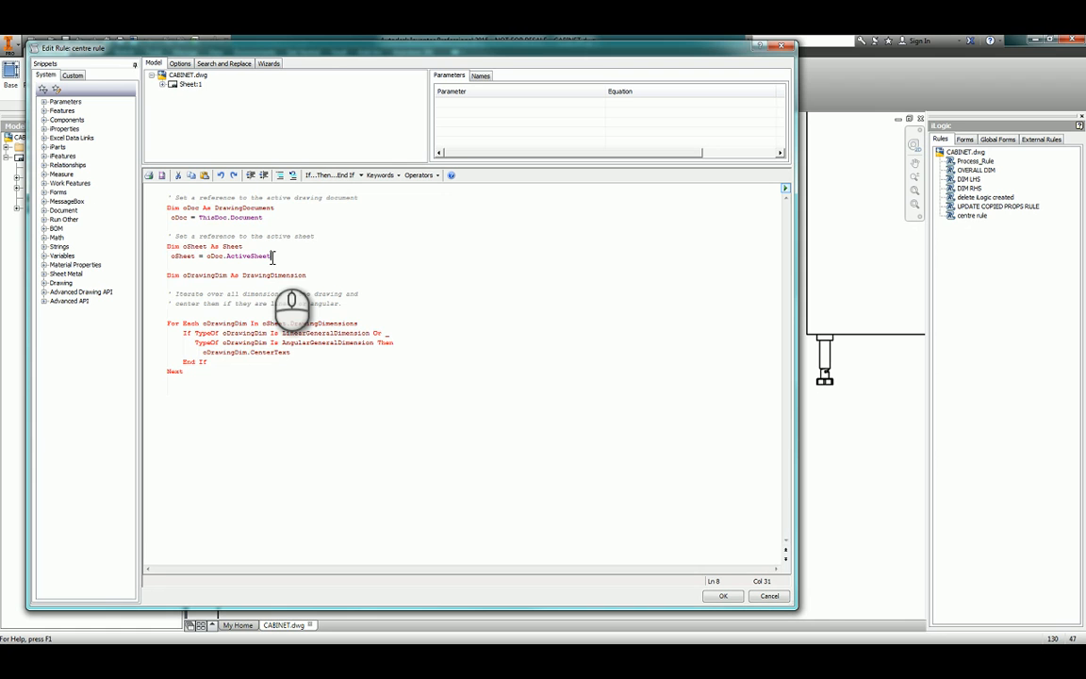
pyautogui.moveTo(249, 343)
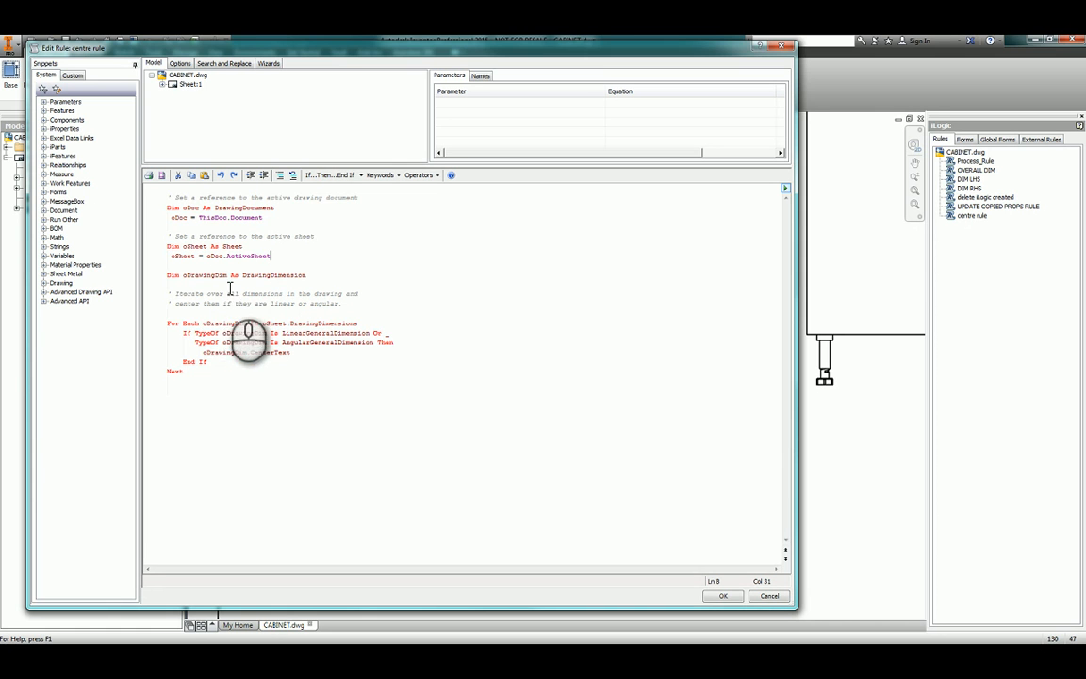
pyautogui.moveTo(294, 380)
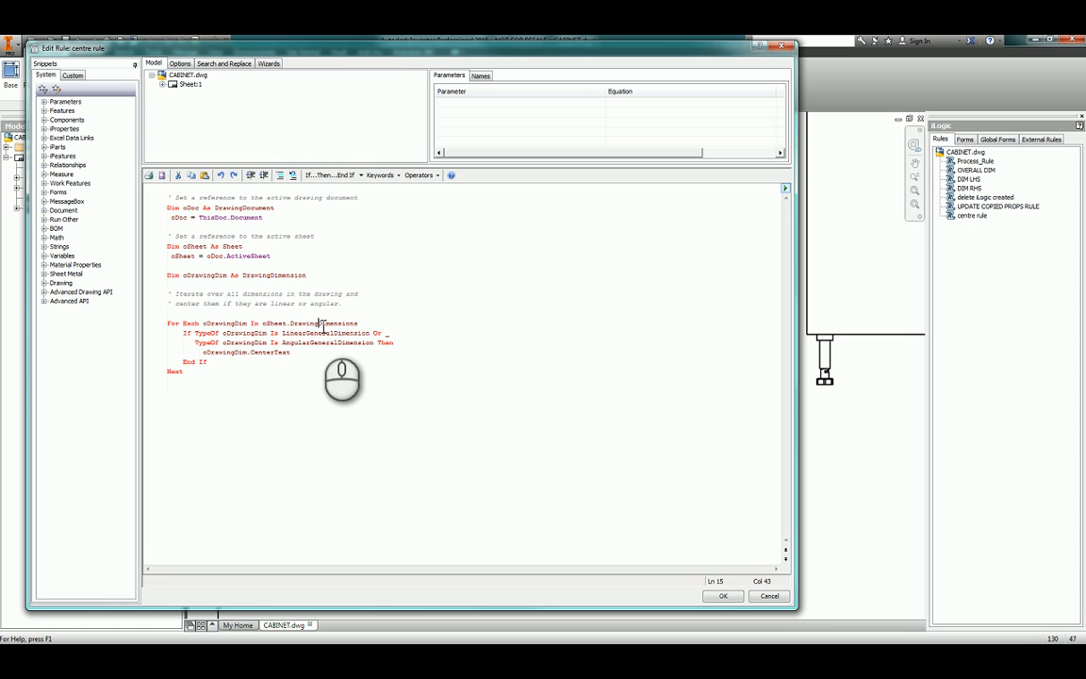
pyautogui.doubleClick(325, 325)
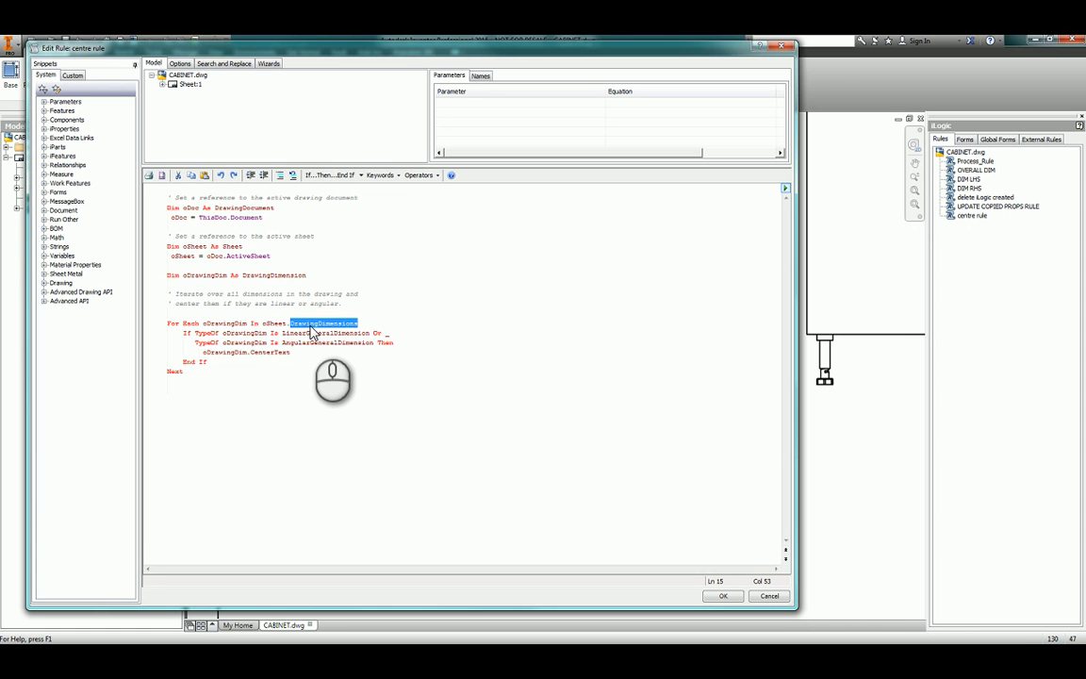
pyautogui.doubleClick(225, 325)
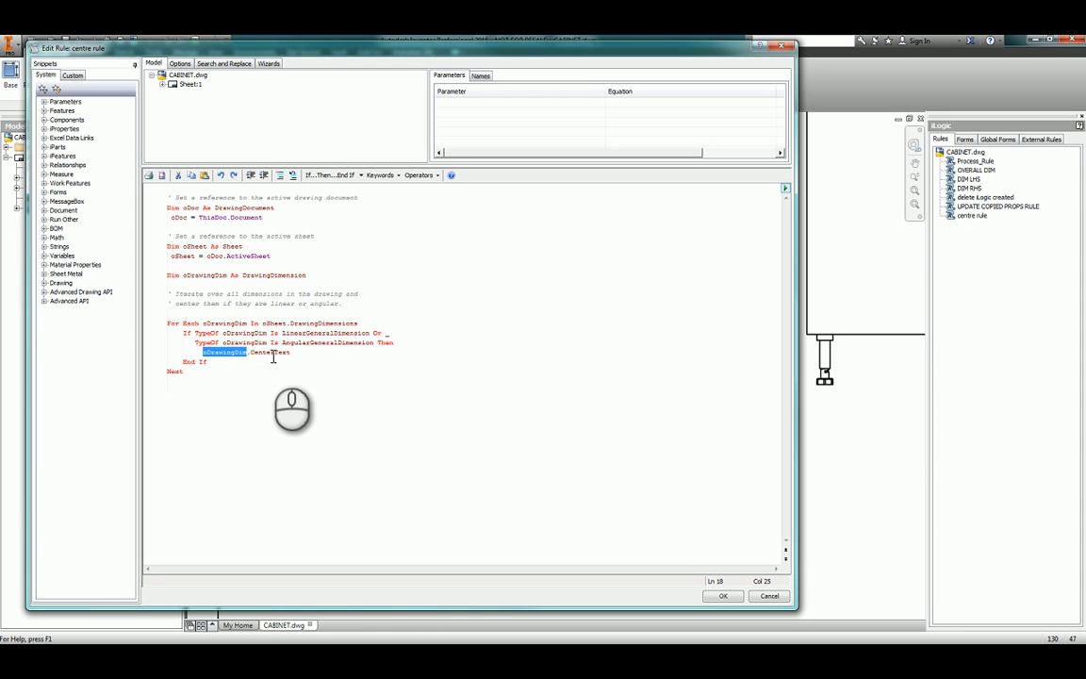
pyautogui.click(215, 343)
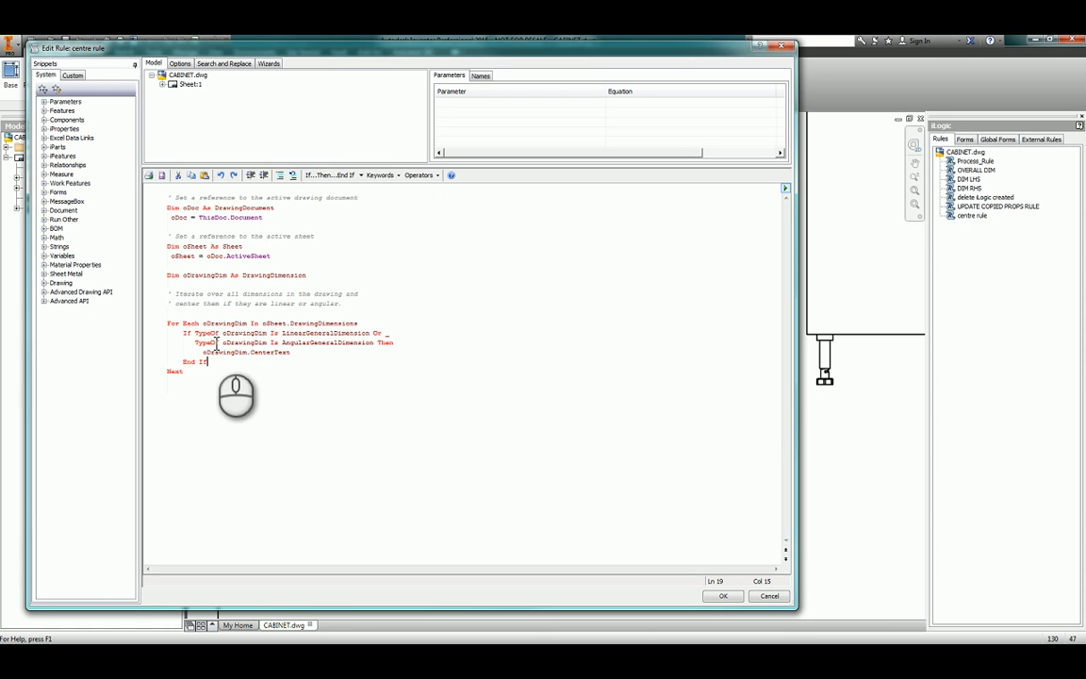
pyautogui.doubleClick(173, 369)
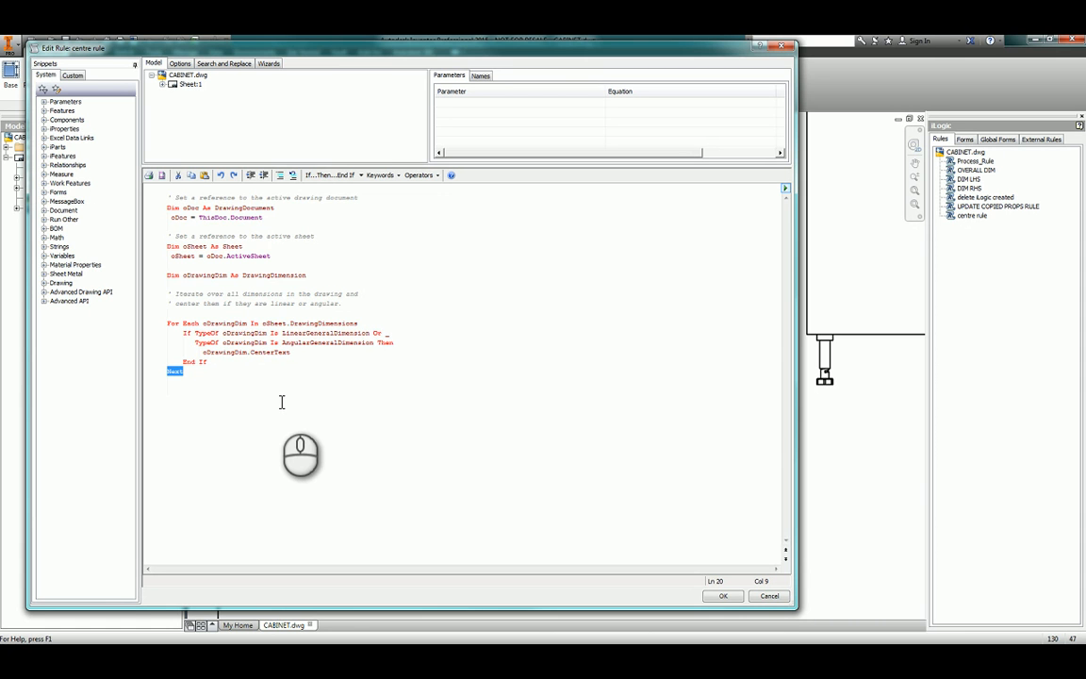
pyautogui.moveTo(292, 443)
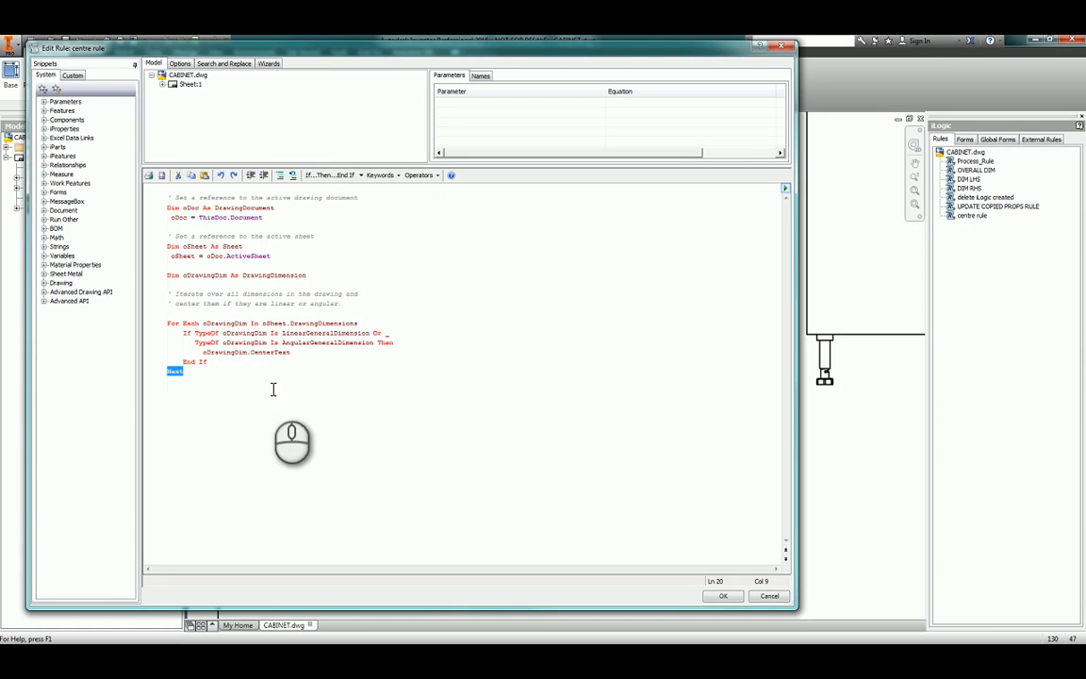
pyautogui.moveTo(294, 432)
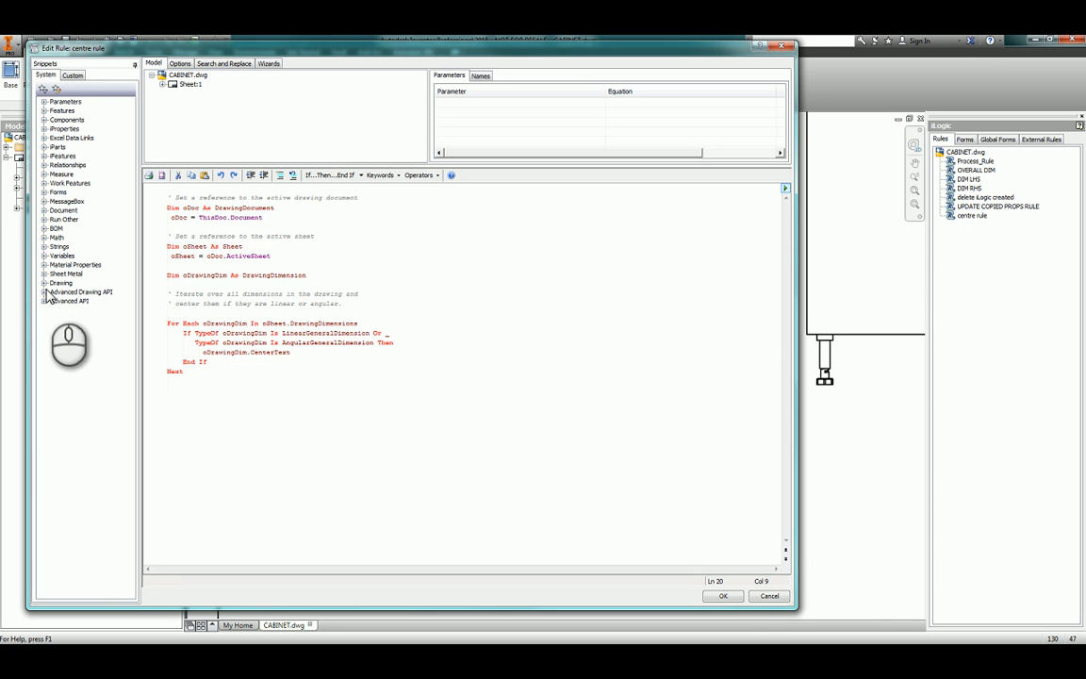
# Expand the Drawing snippets category and deselect the sheet-reference lines in the code
pyautogui.click(60, 283)
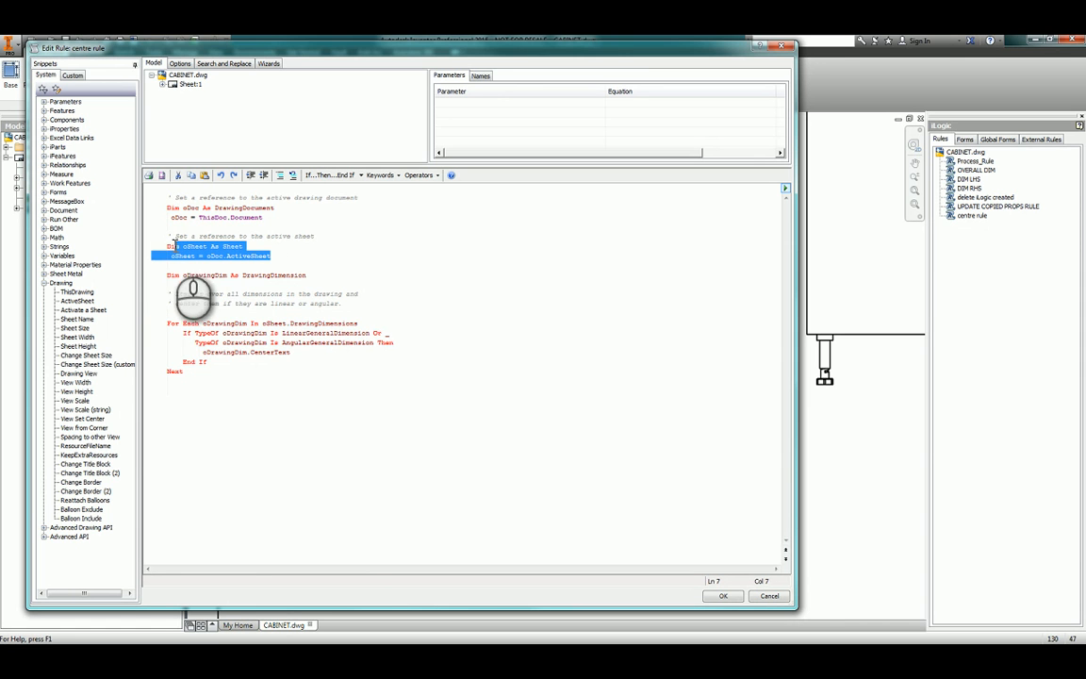
pyautogui.click(282, 258)
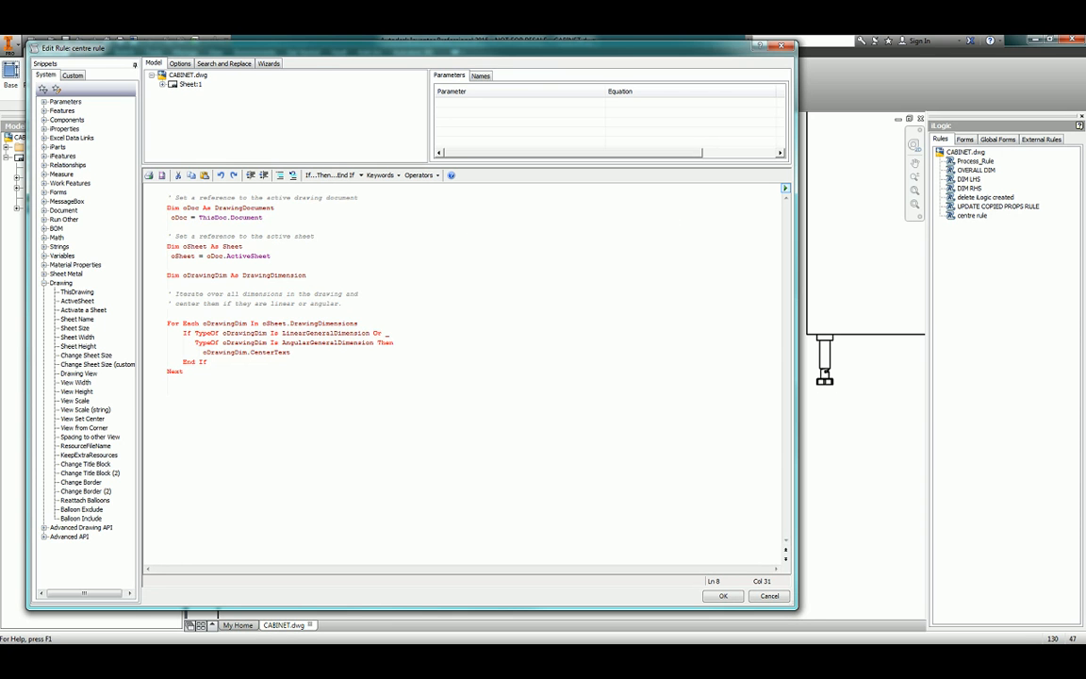
pyautogui.moveTo(679, 496)
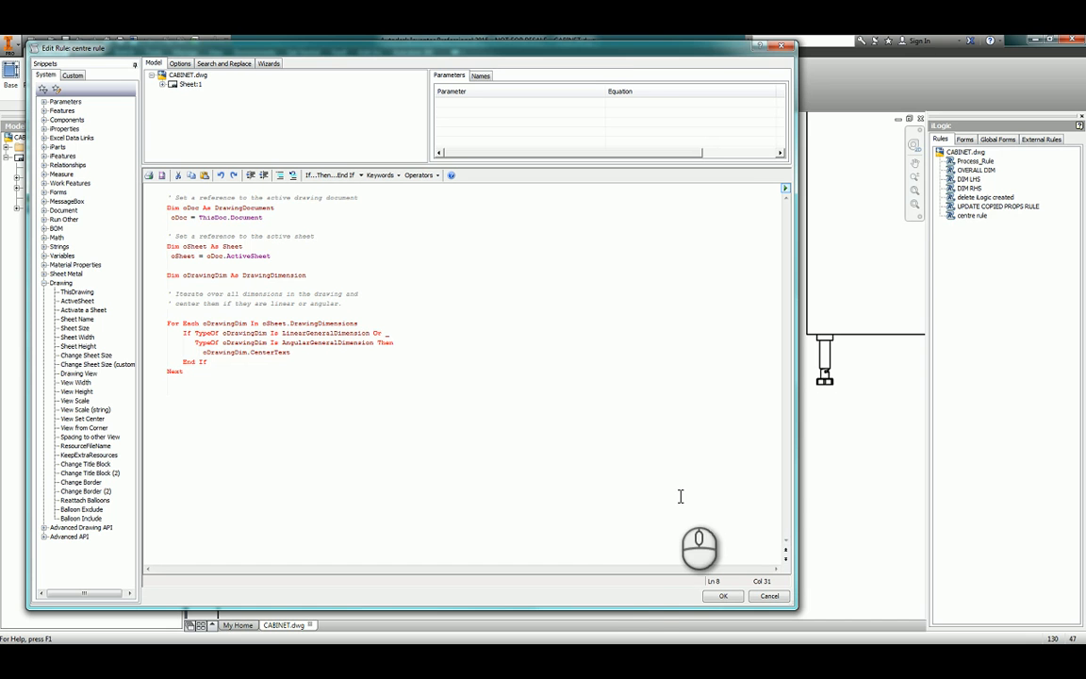